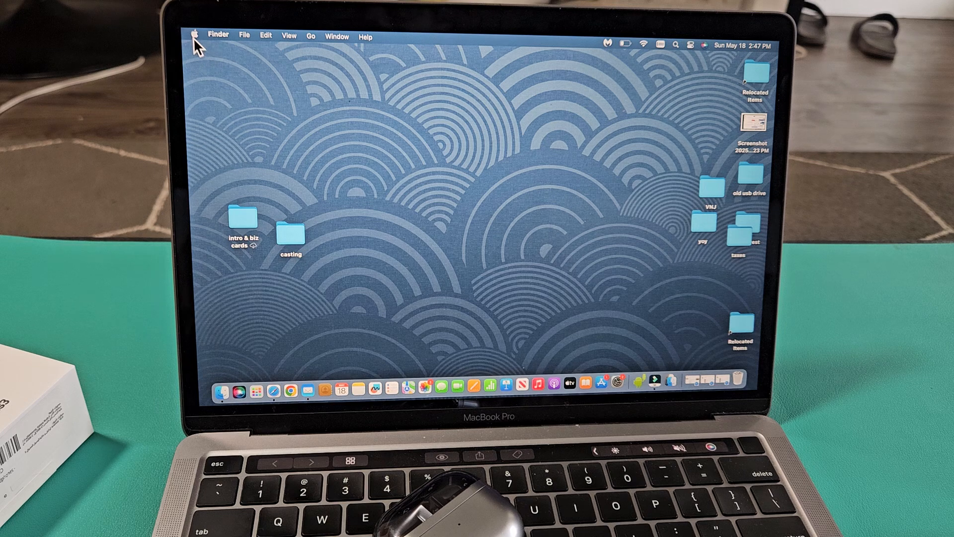
Launch System Settings from the Apple menu and go to the Bluetooth pane
left_click(195, 36)
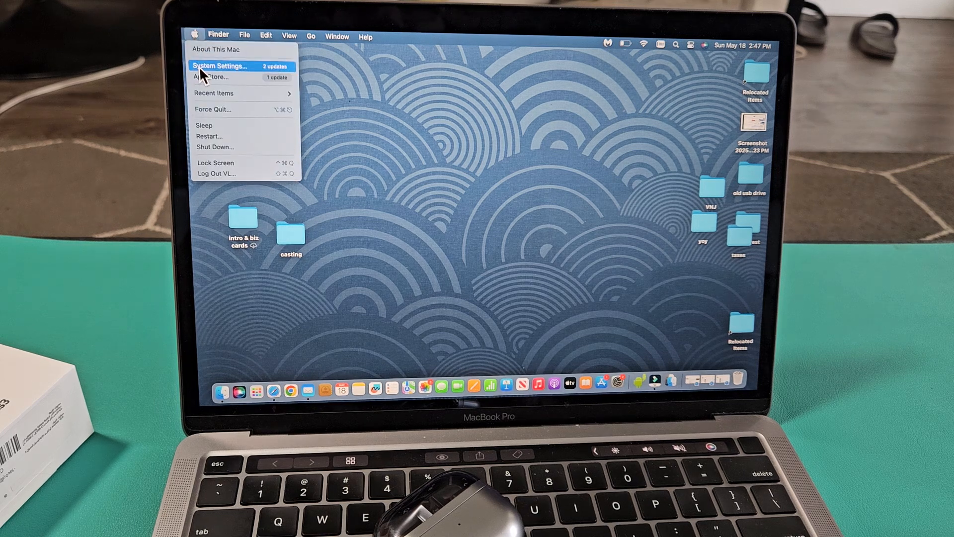
left_click(219, 66)
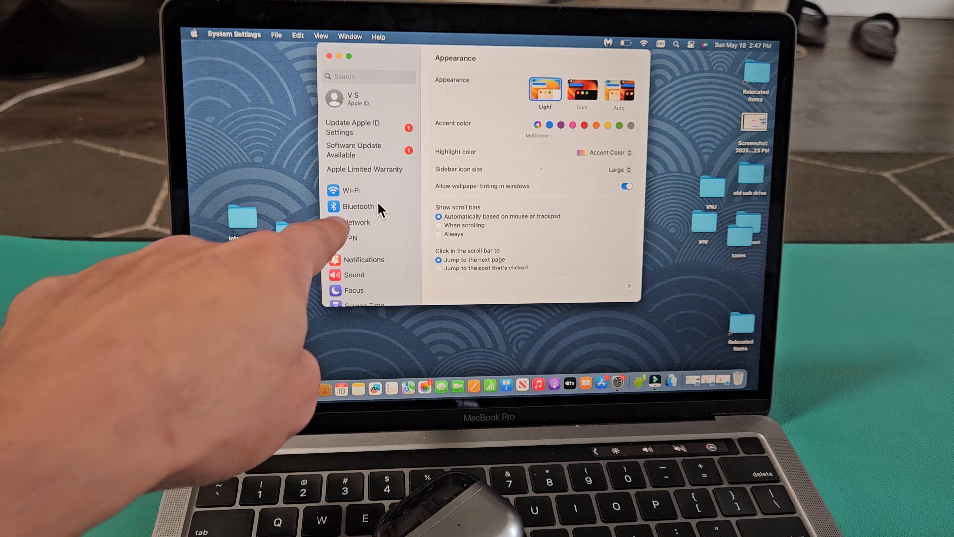
left_click(356, 207)
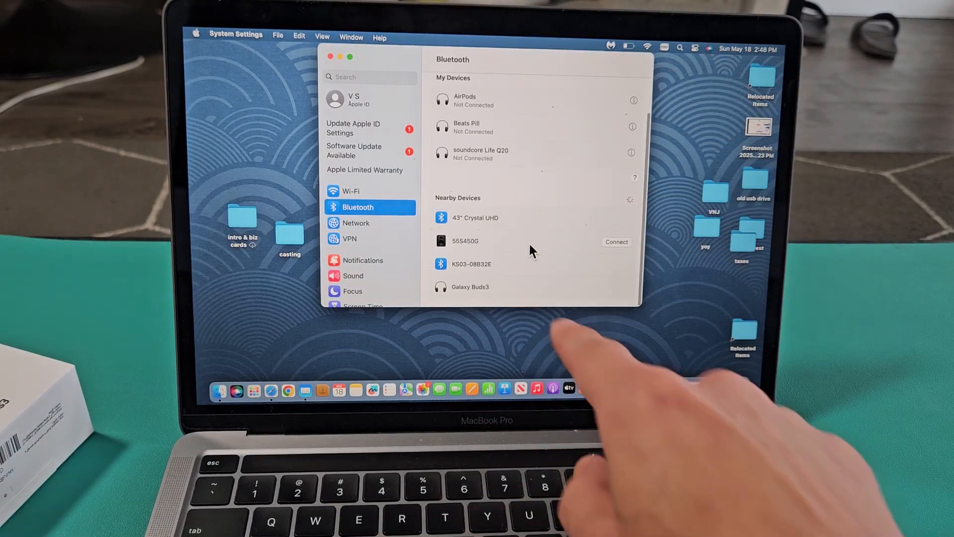
mouse_move(493, 289)
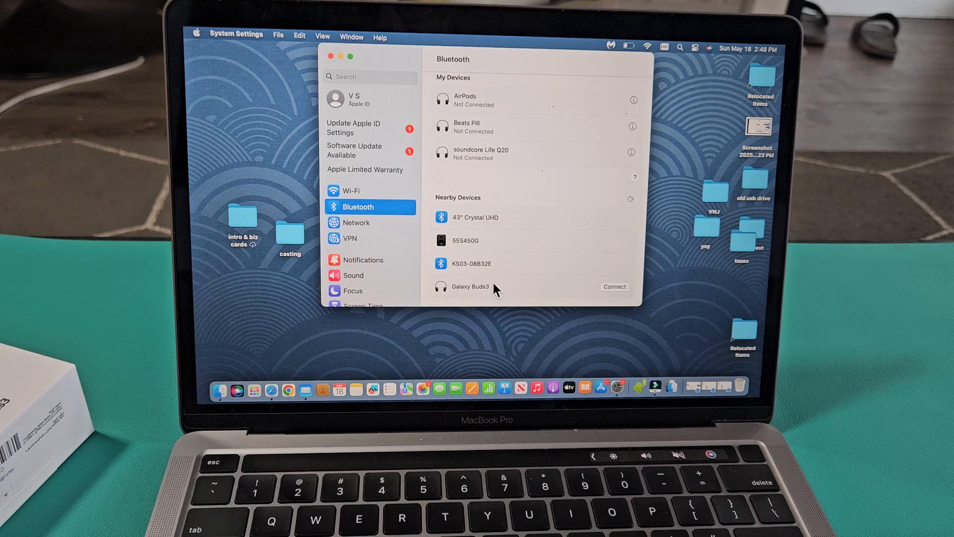
mouse_move(536, 292)
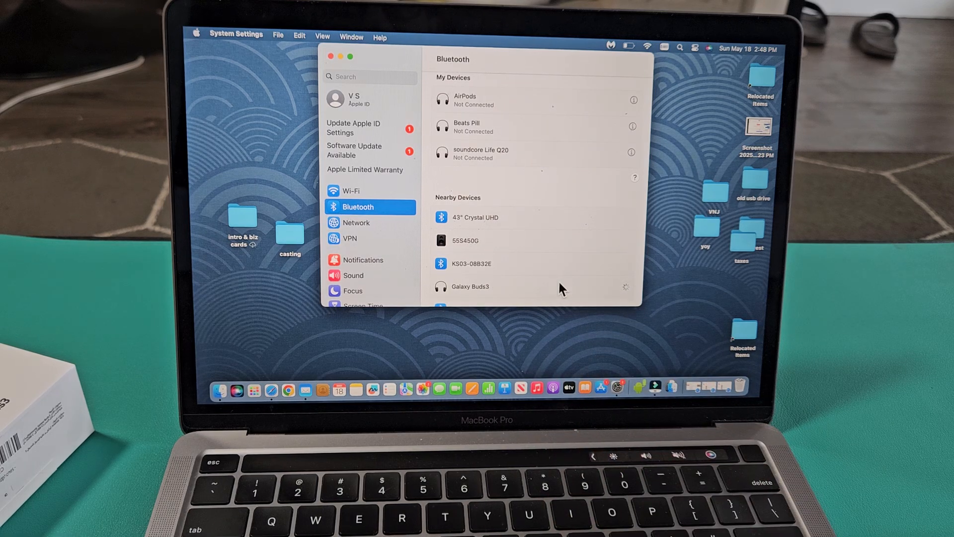
mouse_move(540, 228)
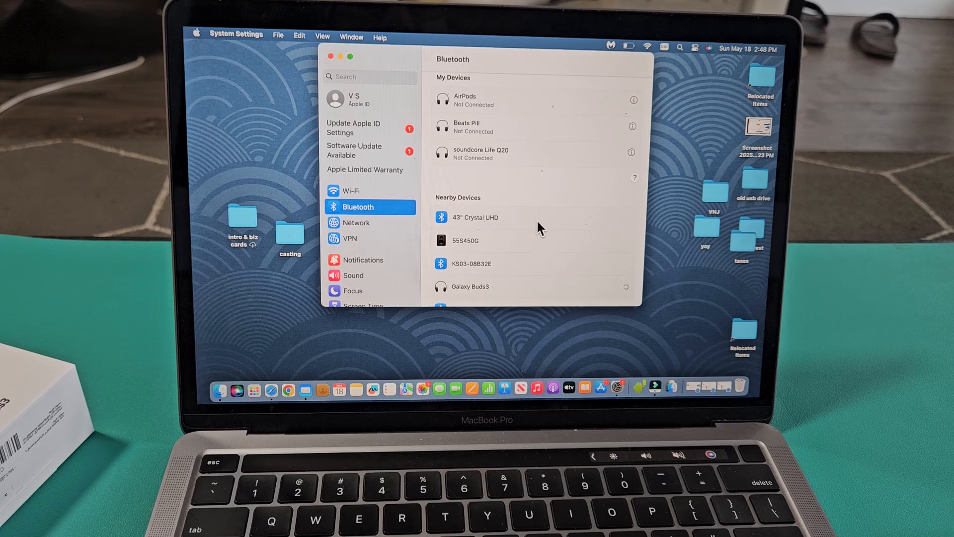